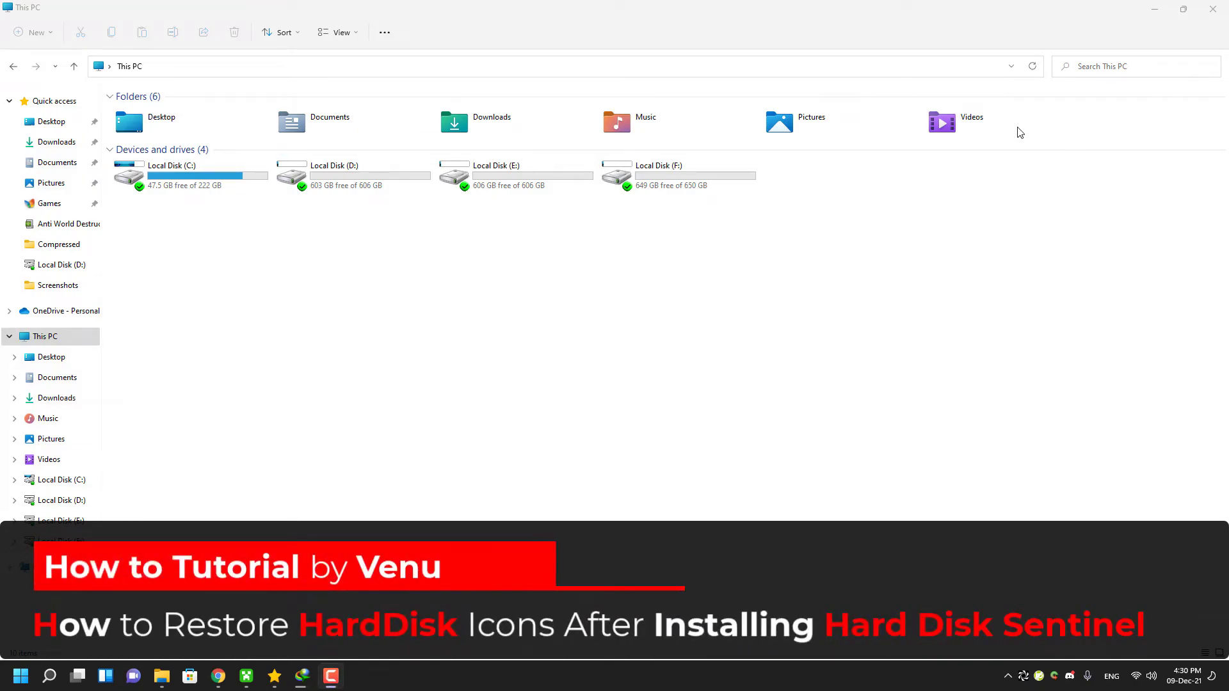
pyautogui.moveTo(642, 365)
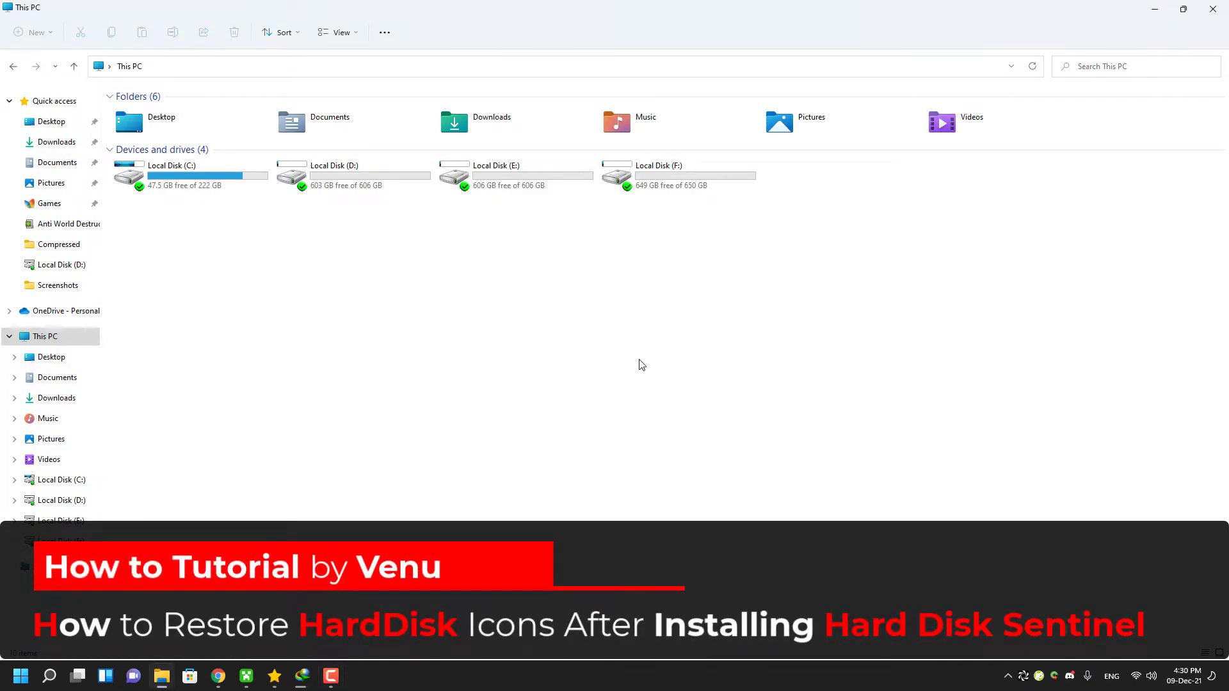
pyautogui.moveTo(630, 374)
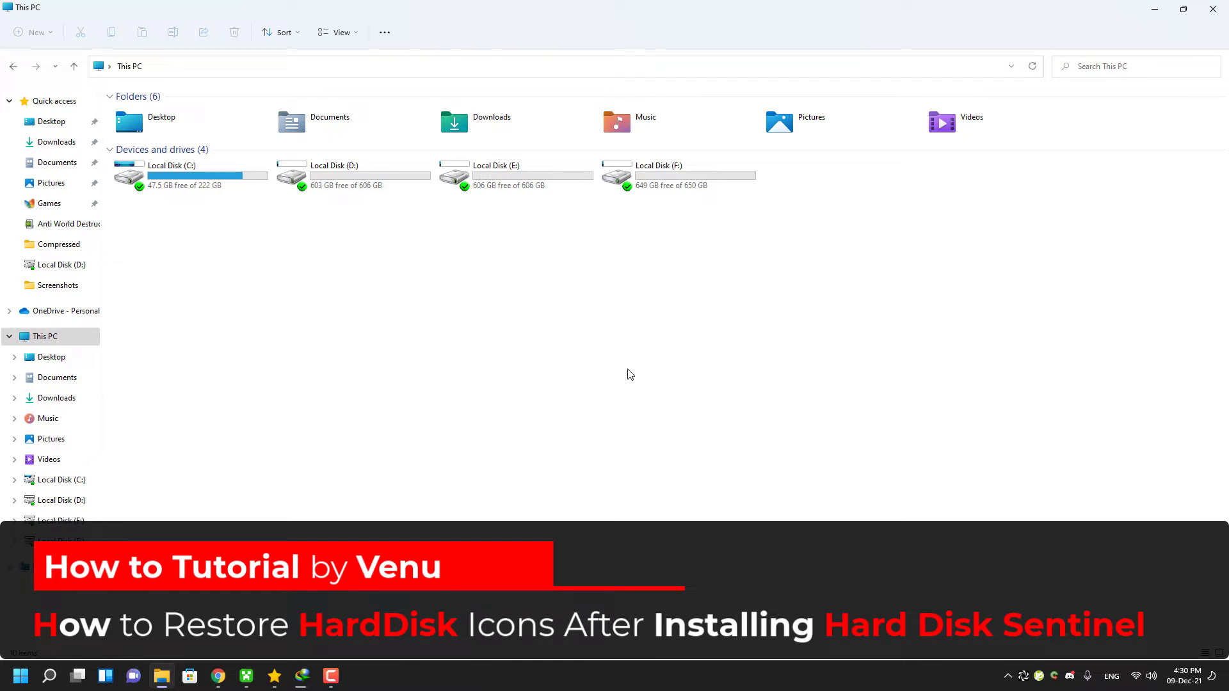
pyautogui.moveTo(329, 205)
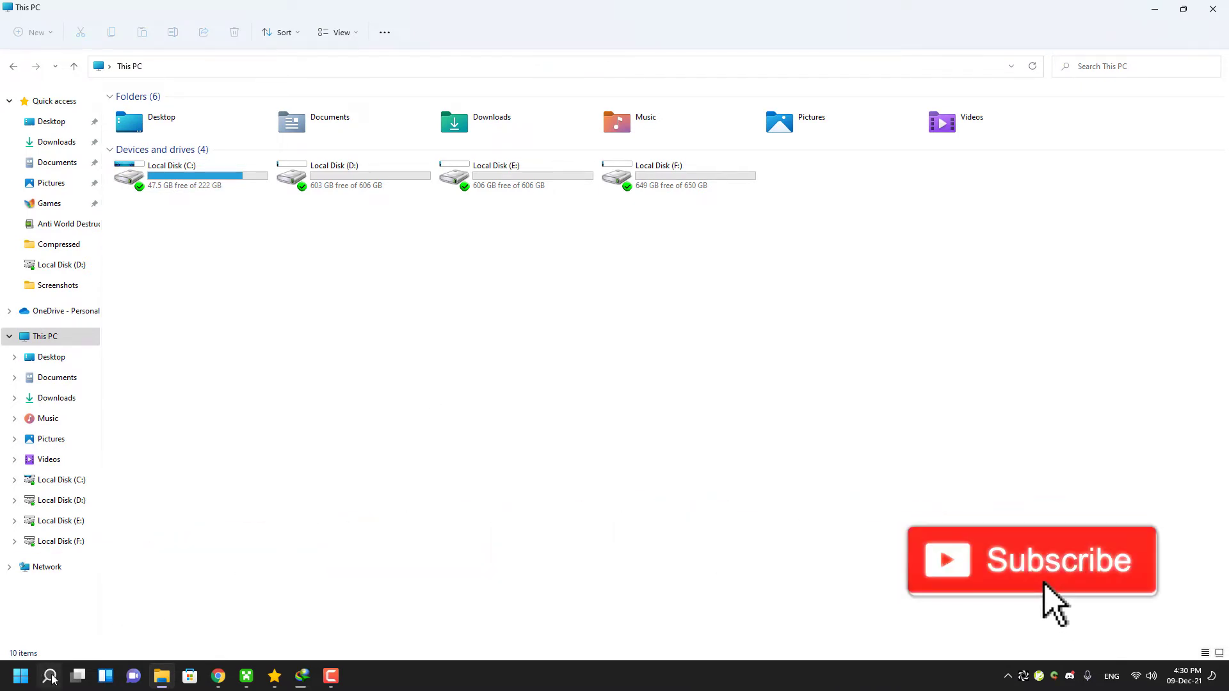
# Search Windows for 'hard Disk Sentinel' and launch the app.
pyautogui.click(49, 676)
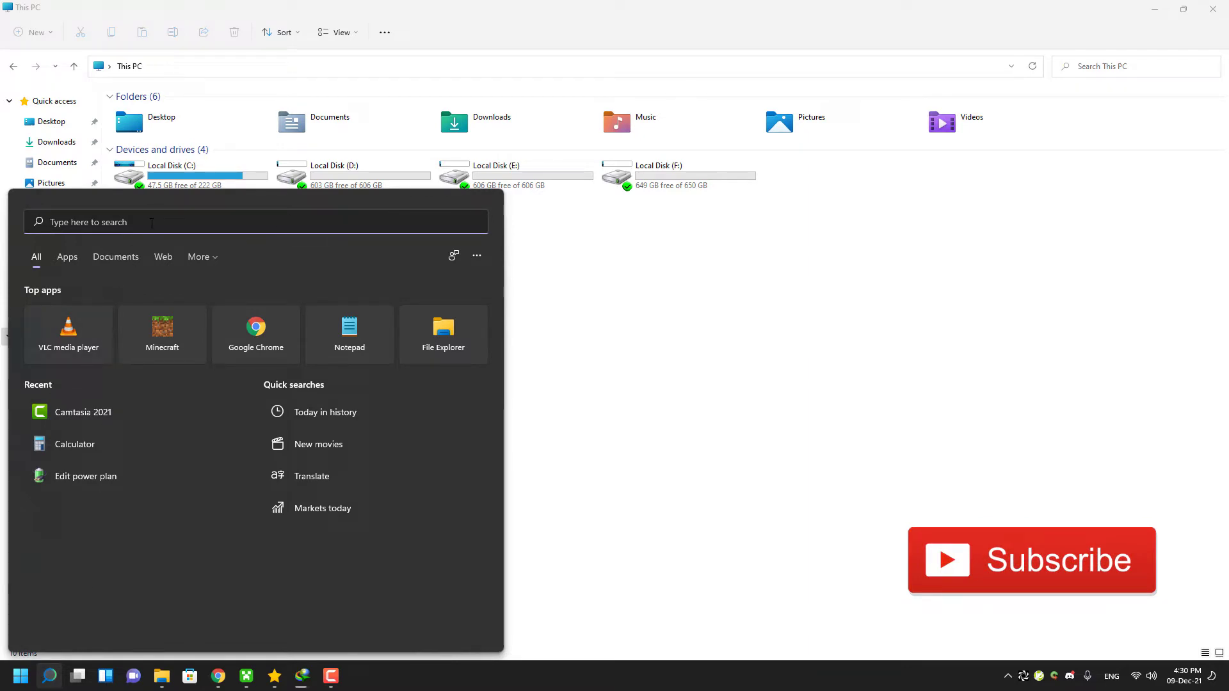
pyautogui.write('hard Disk Sentinel')
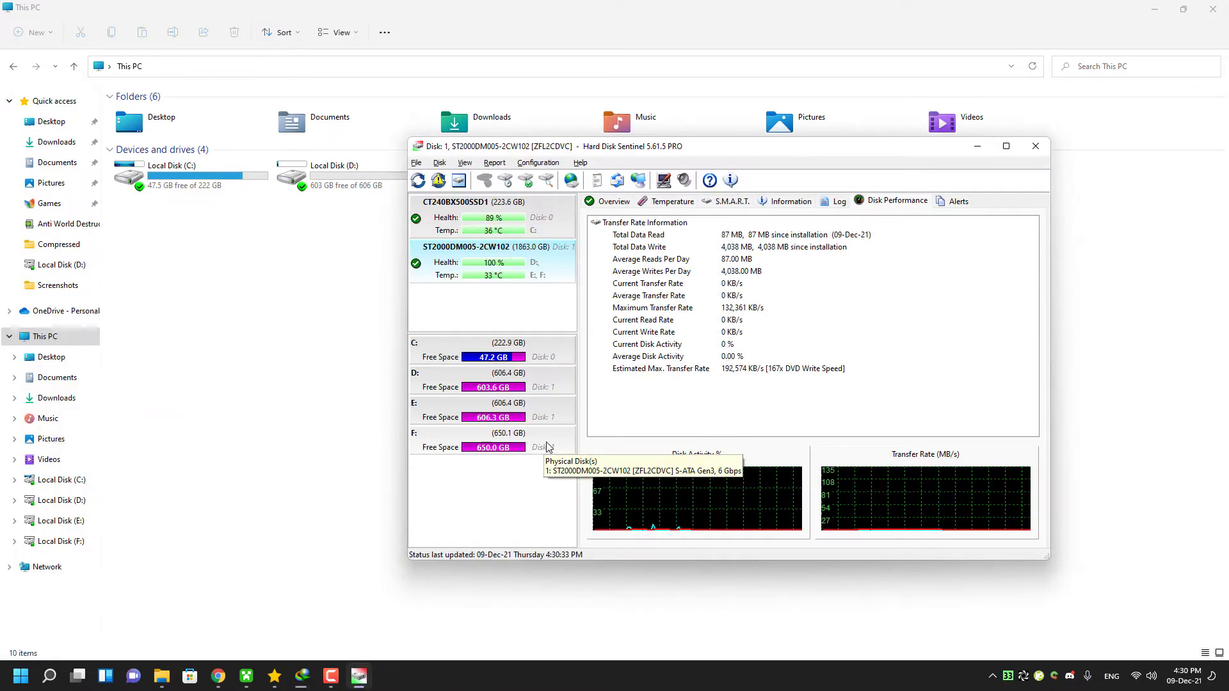
# Open the Configuration menu in Hard Disk Sentinel's menu bar.
pyautogui.click(538, 162)
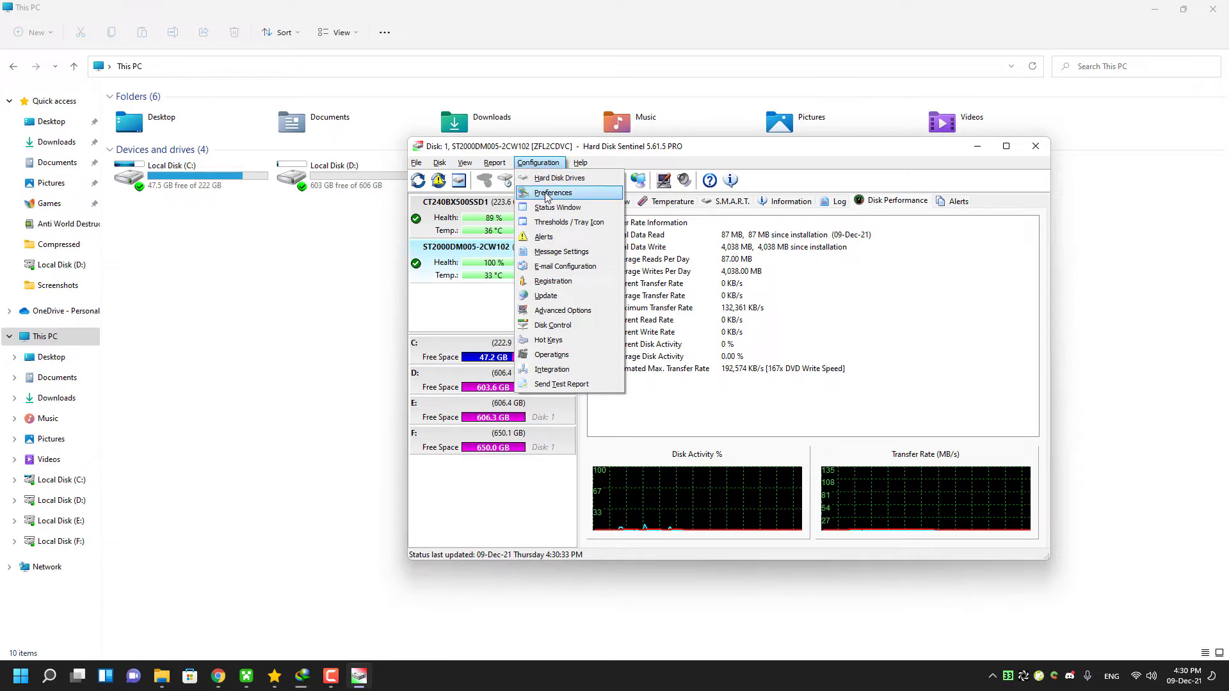
pyautogui.moveTo(562, 310)
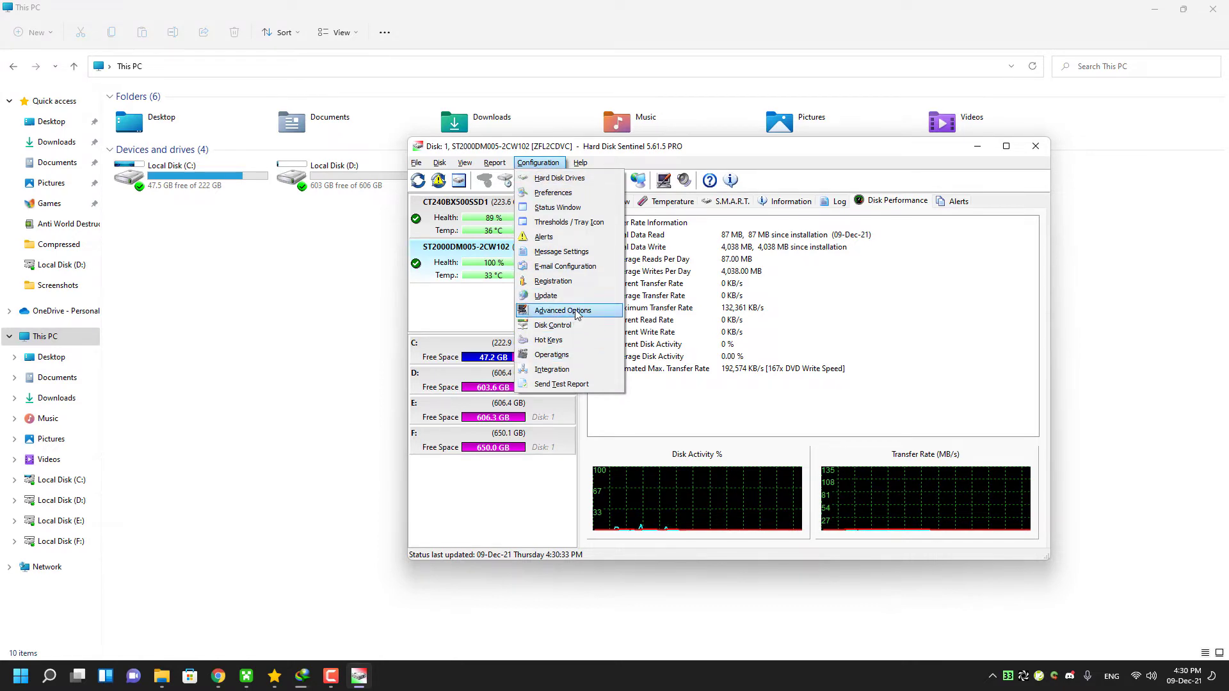
pyautogui.moveTo(552, 192)
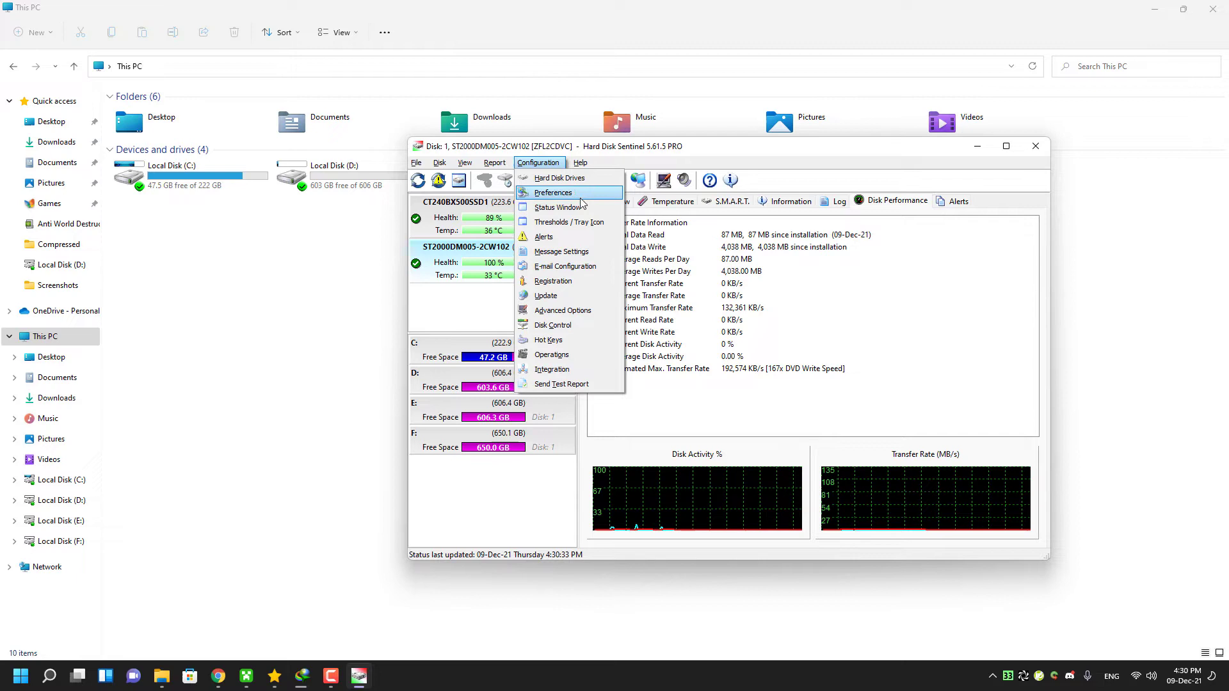
# In Disk Control, untick 'Modify default hard disk icons in Windows Explorer' and confirm.
pyautogui.click(552, 324)
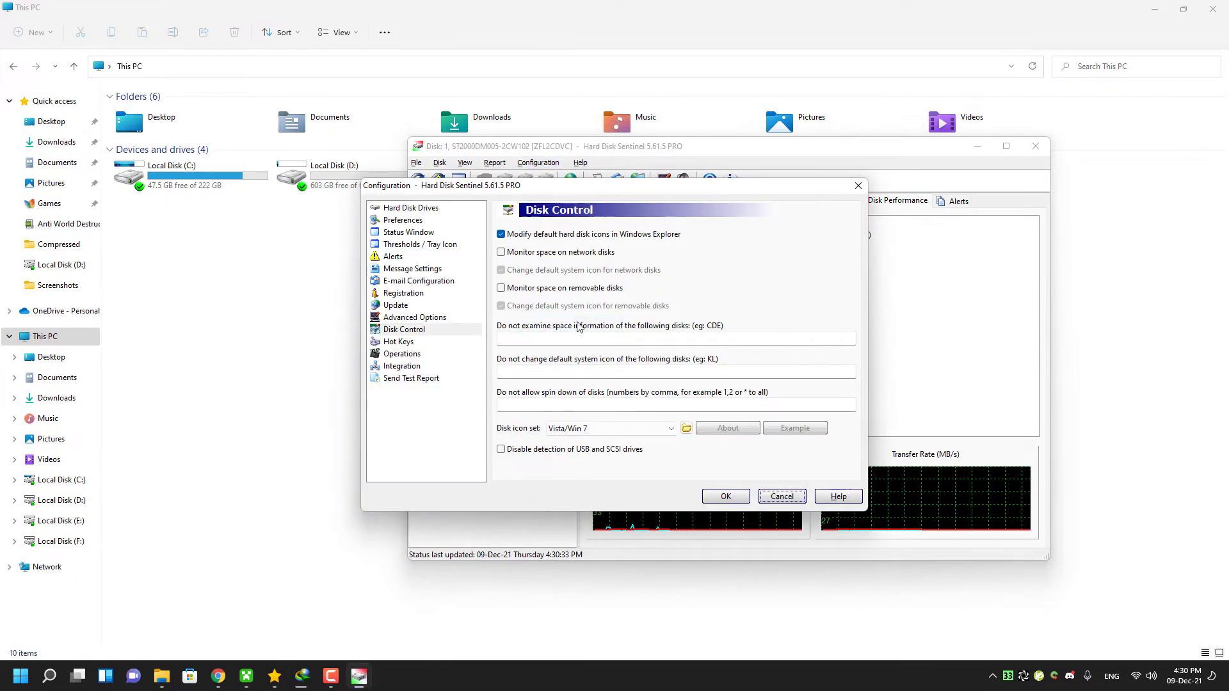
pyautogui.click(501, 234)
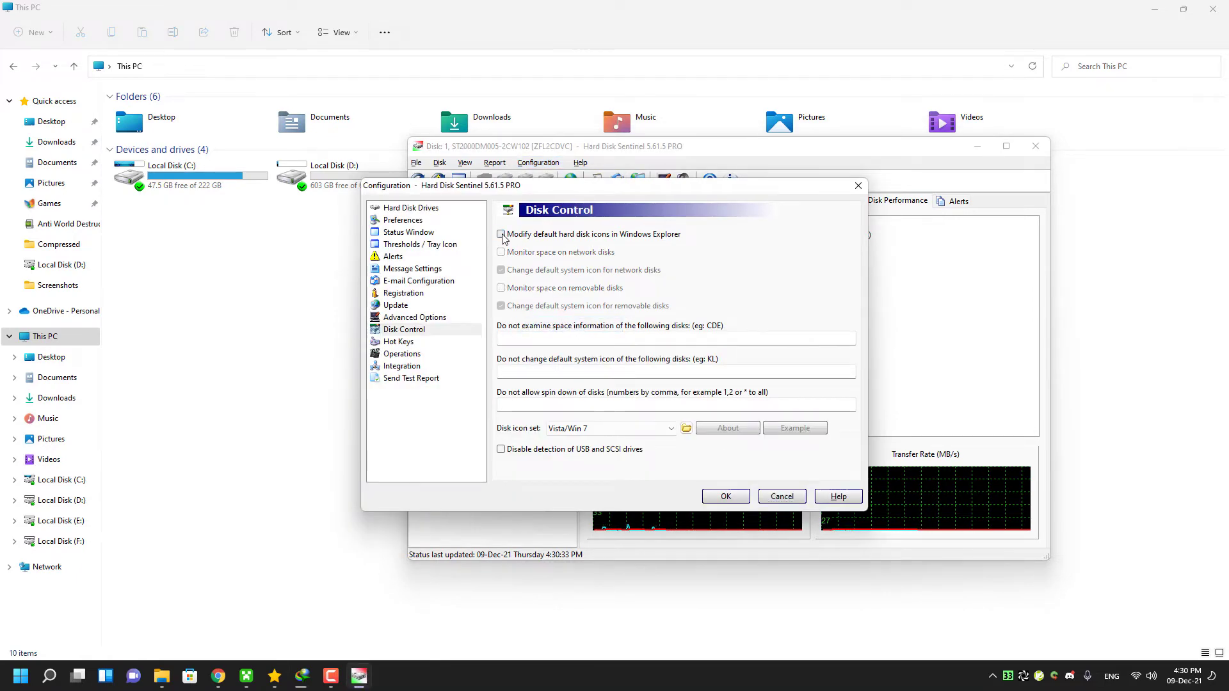
pyautogui.click(723, 496)
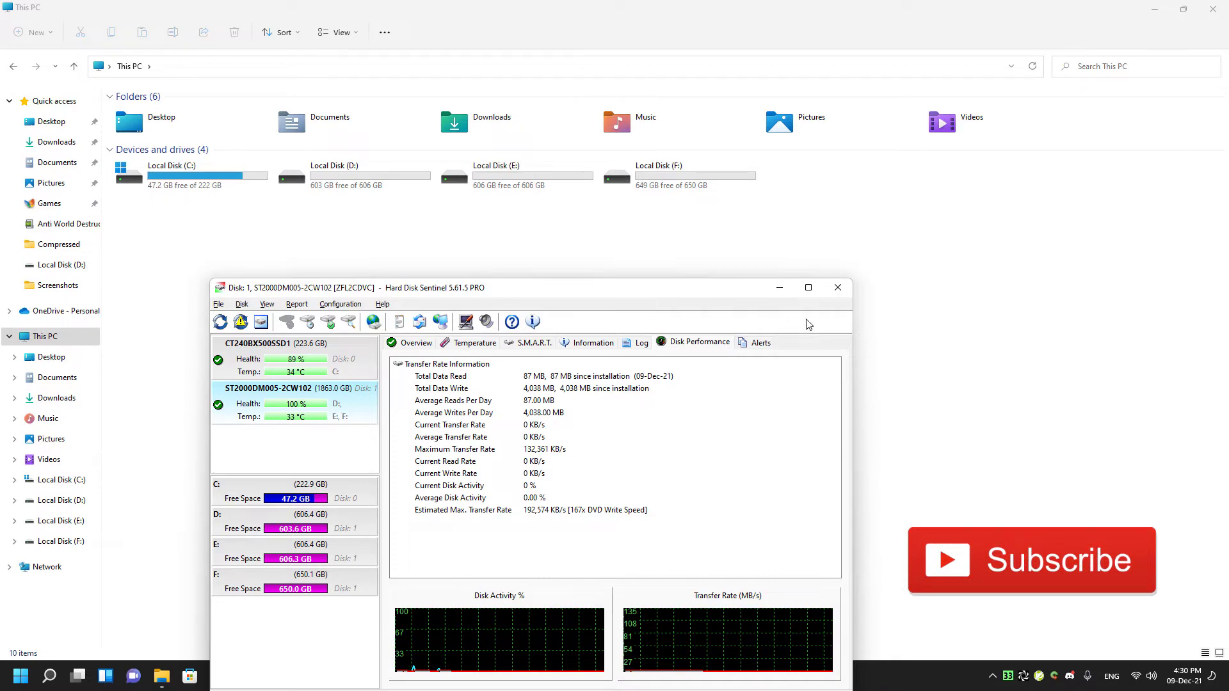
pyautogui.moveTo(837, 288)
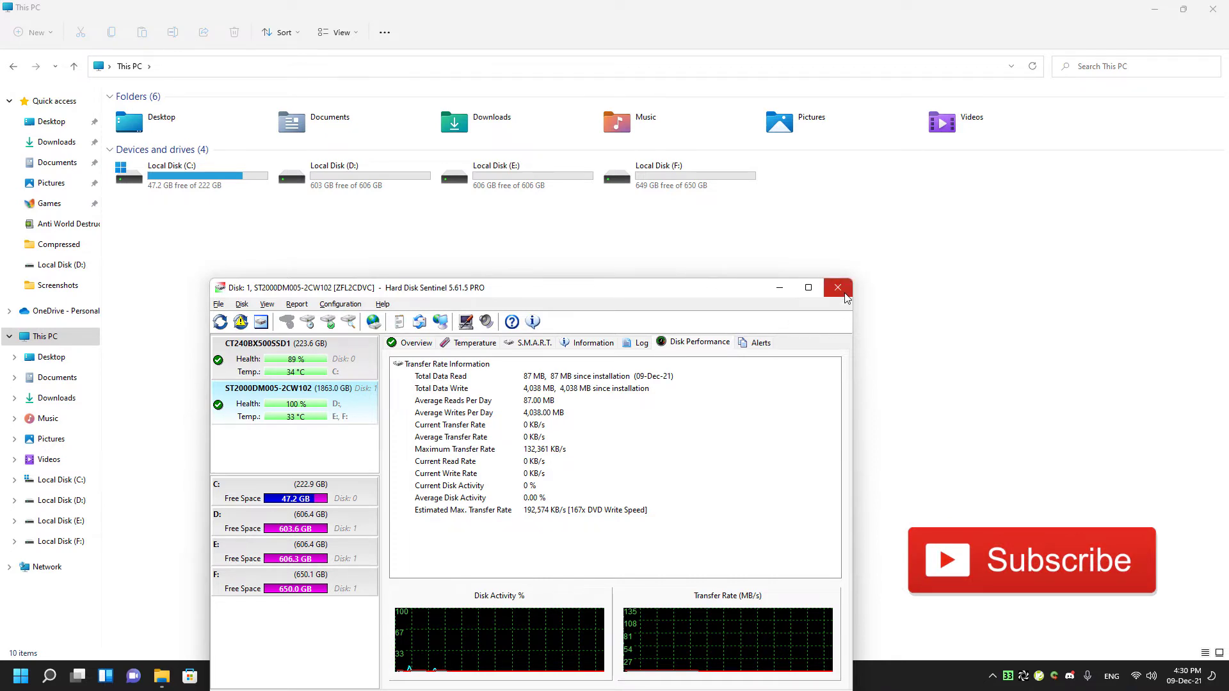